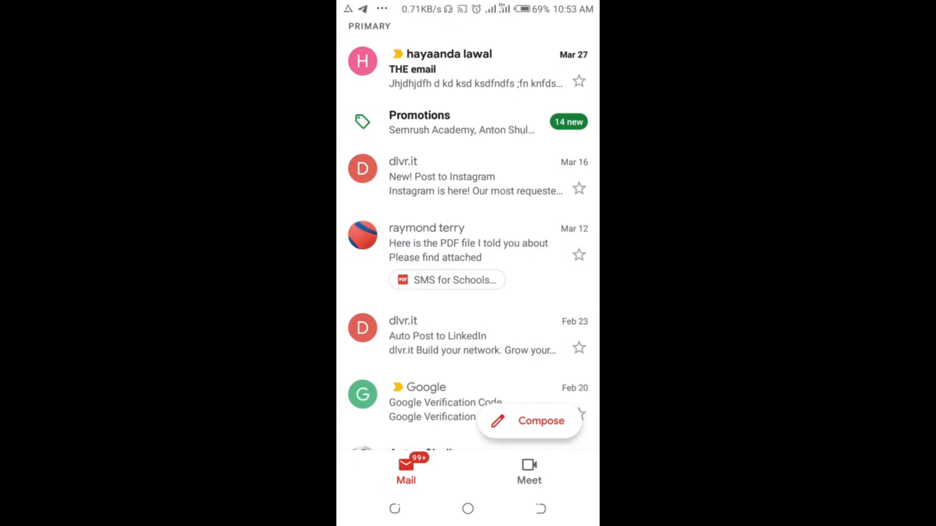
Open the inbox message carrying the SMS for Schools.doc.pdf attachment
scroll("down", 3)
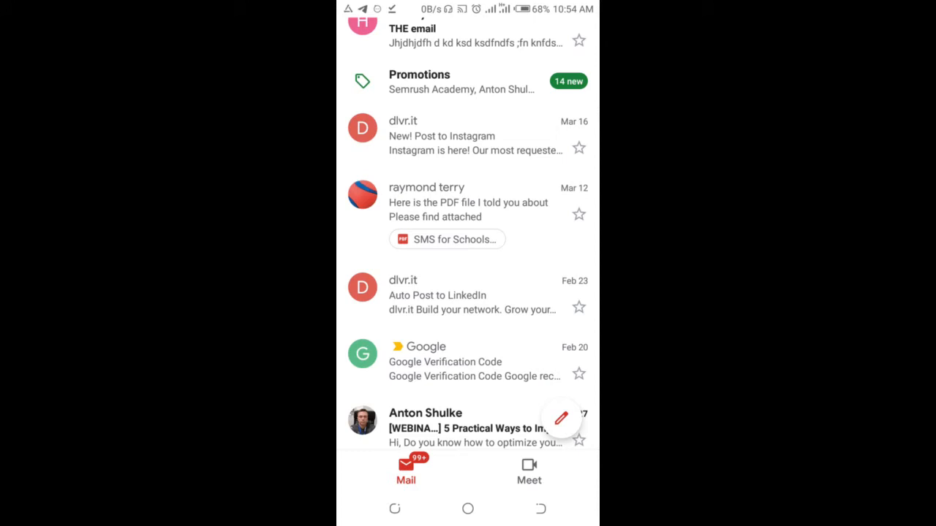
left_click(468, 202)
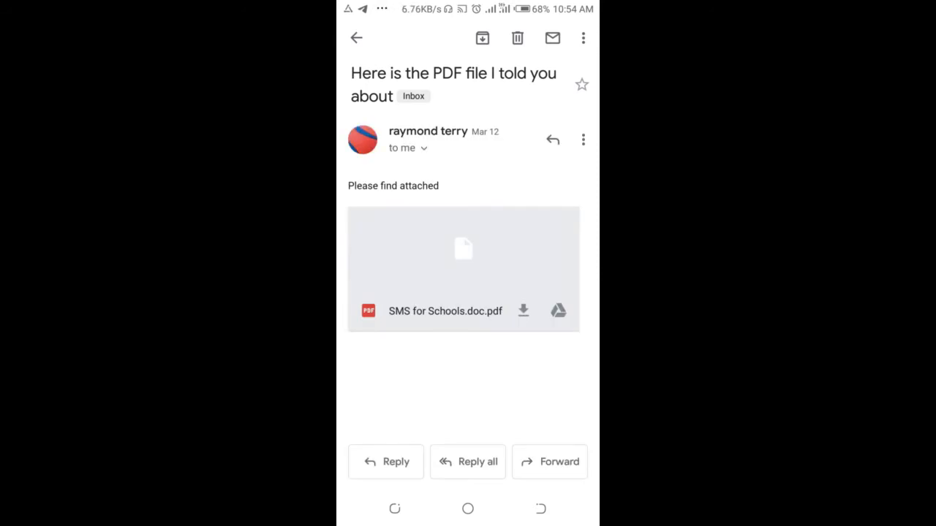
Download the SMS for Schools.doc.pdf attachment and open it in the viewer
left_click(462, 249)
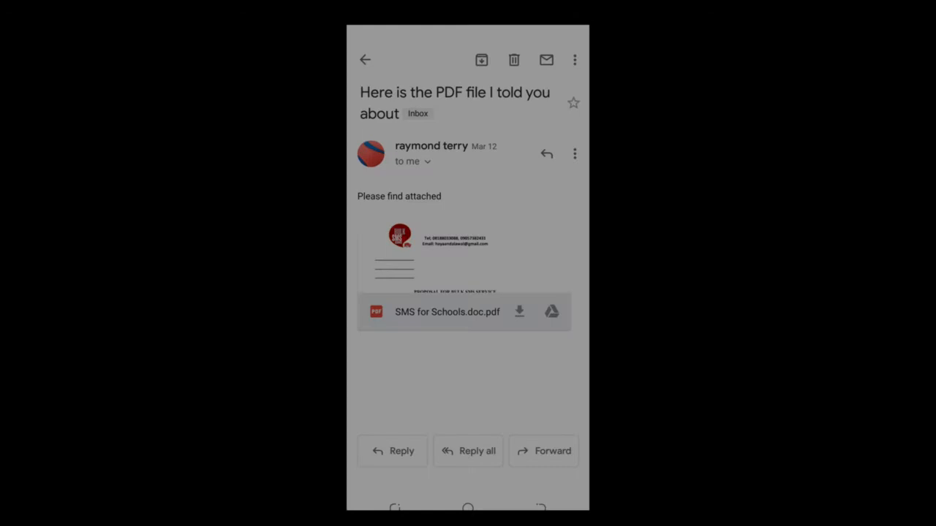
left_click(446, 312)
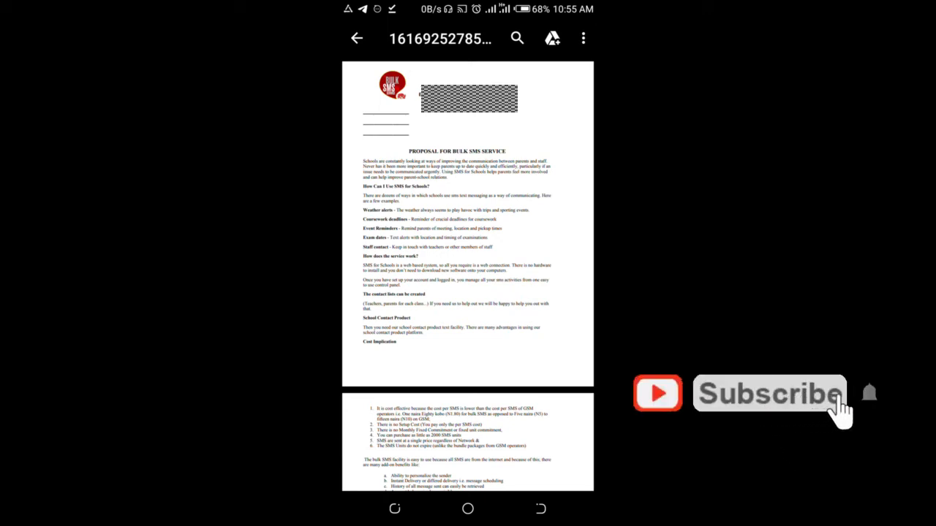
Share the open SMS proposal PDF to bring up the Send file via app list
left_click(582, 38)
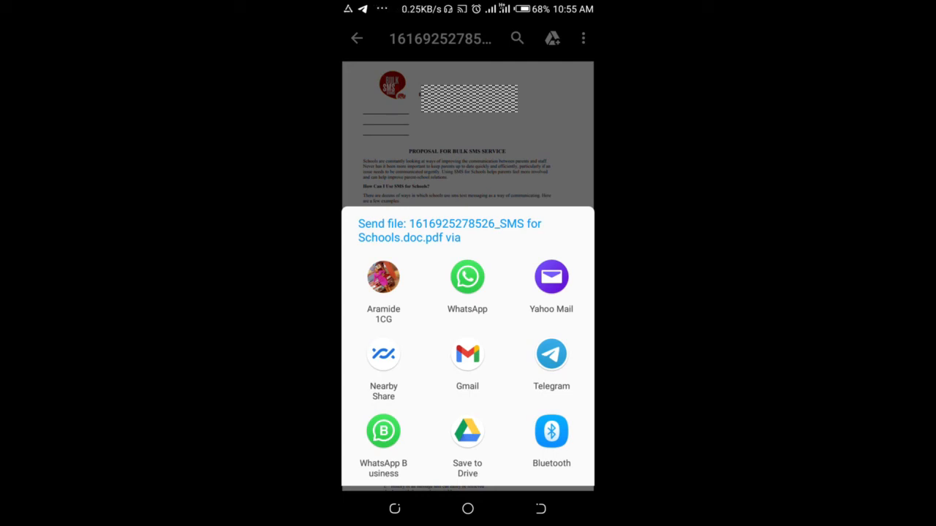
left_click(468, 277)
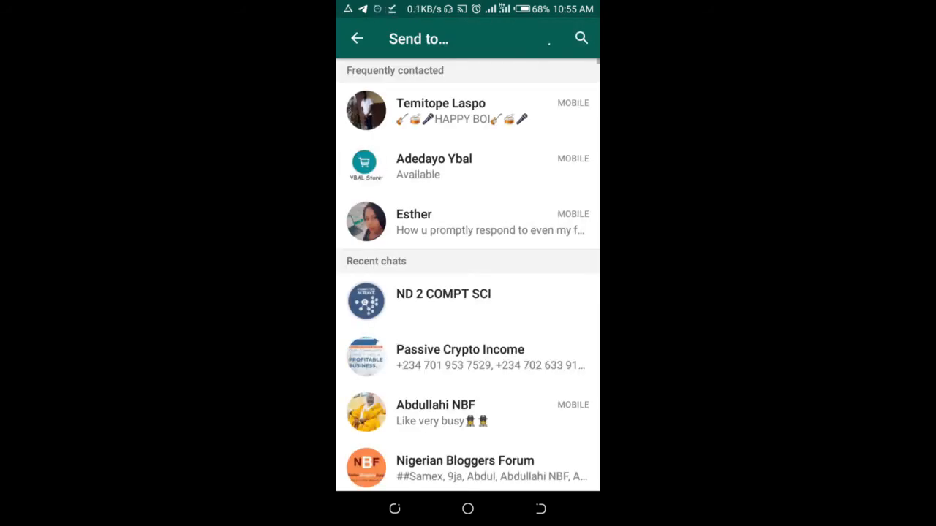
scroll("down", 3)
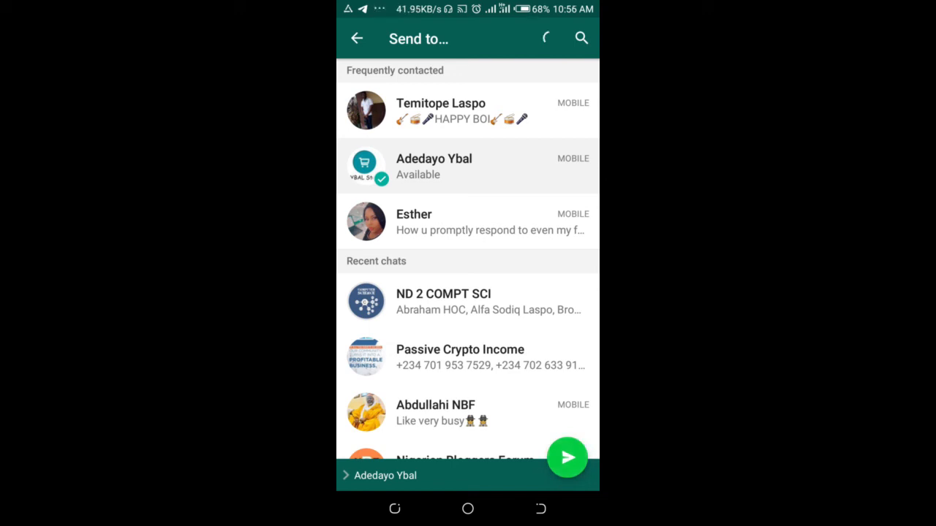
left_click(568, 457)
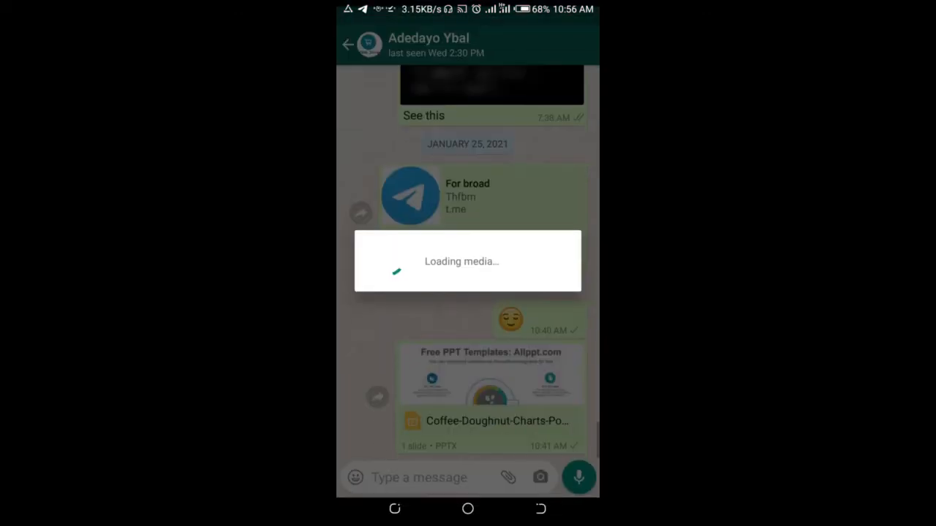